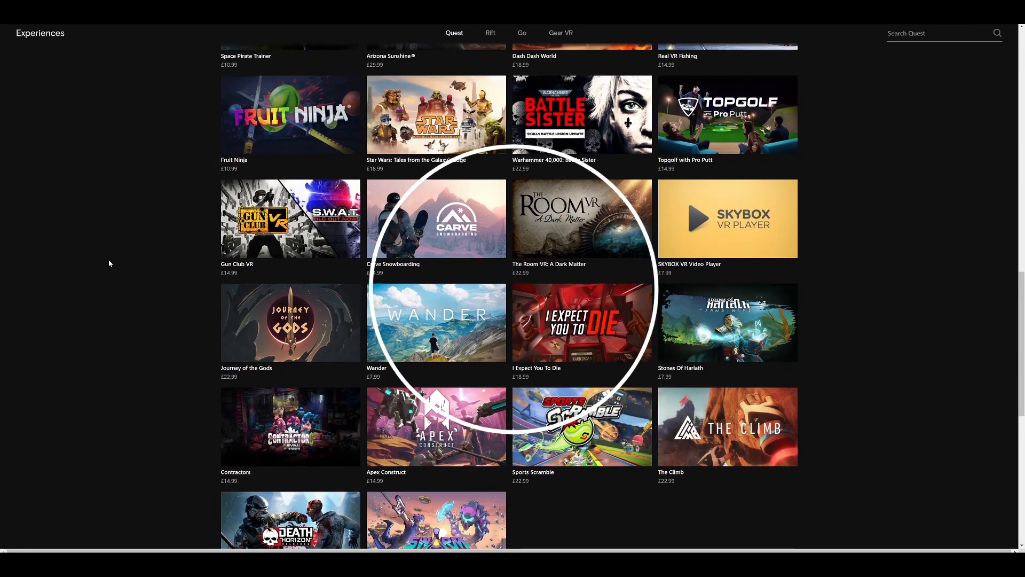
scroll(up, 3)
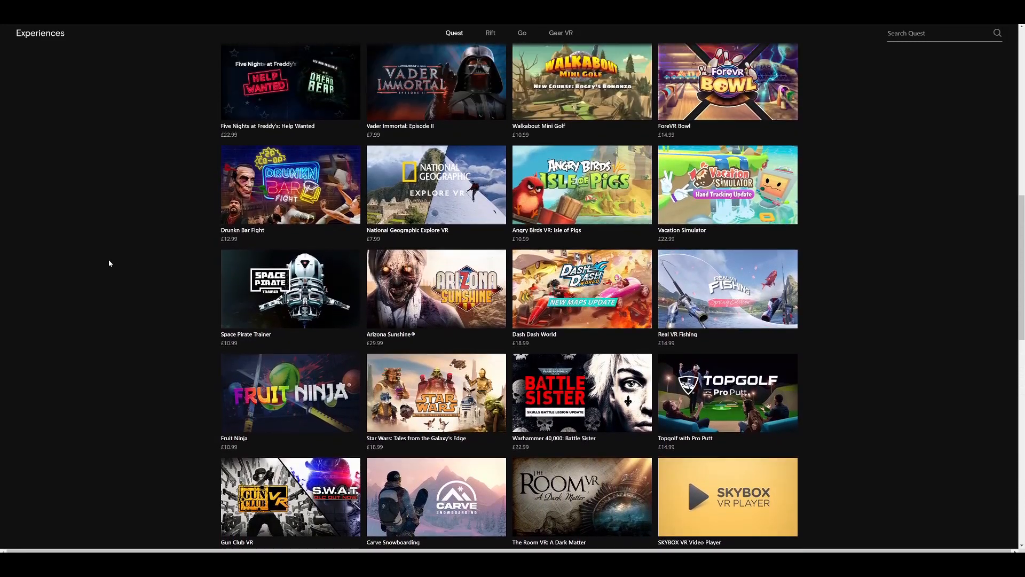
scroll(up, 3)
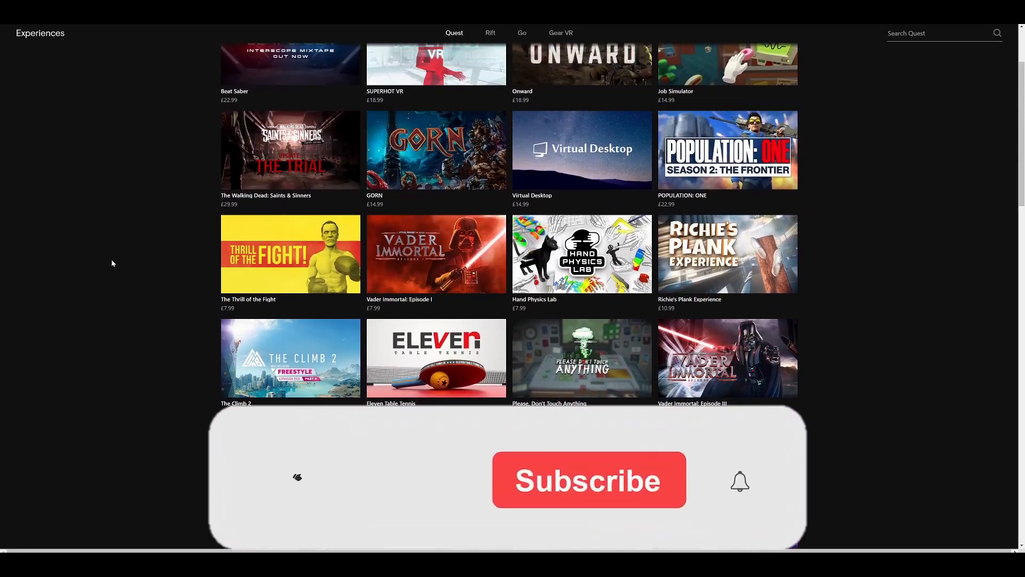
scroll(up, 3)
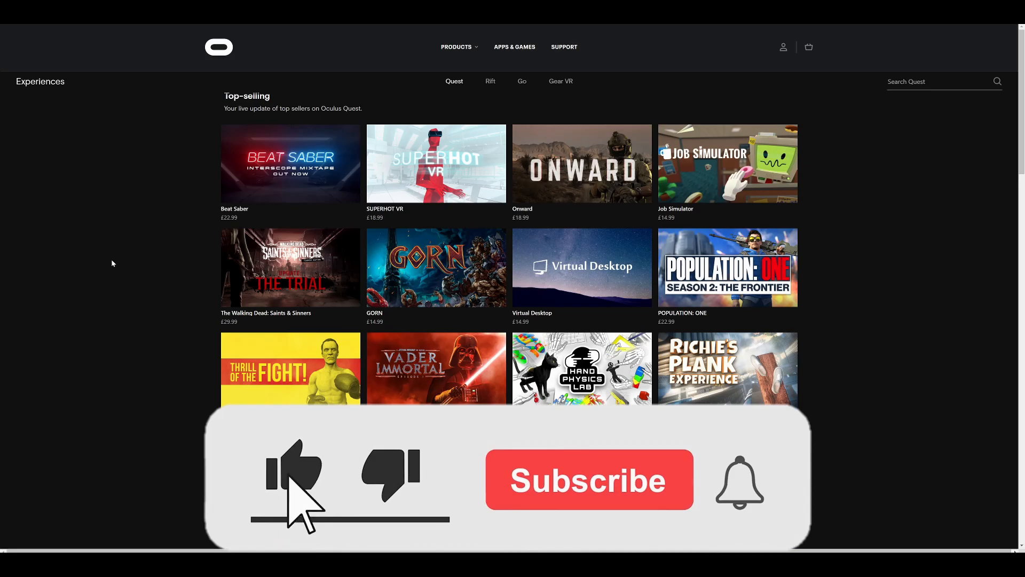
scroll(down, 3)
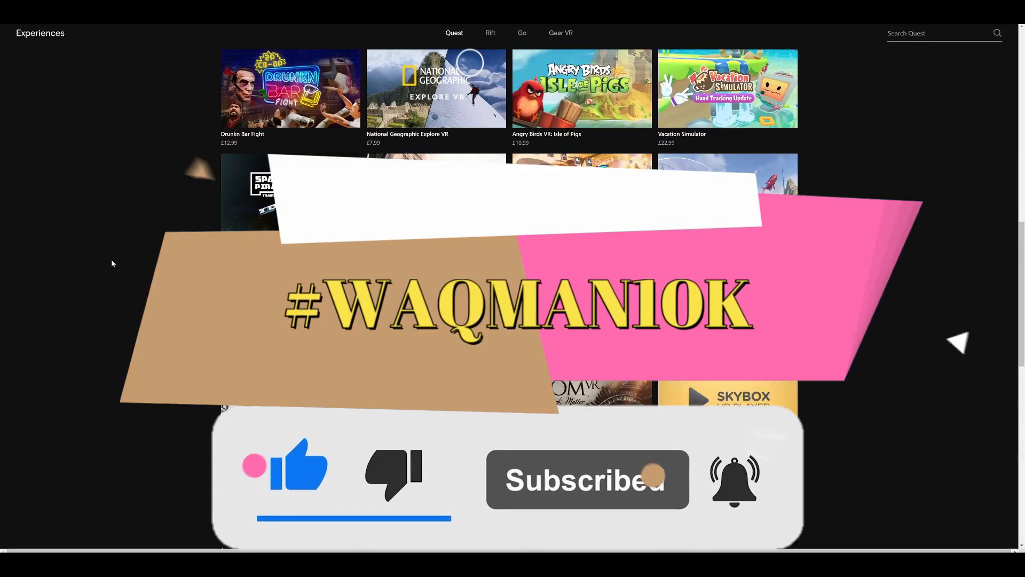
scroll(down, 3)
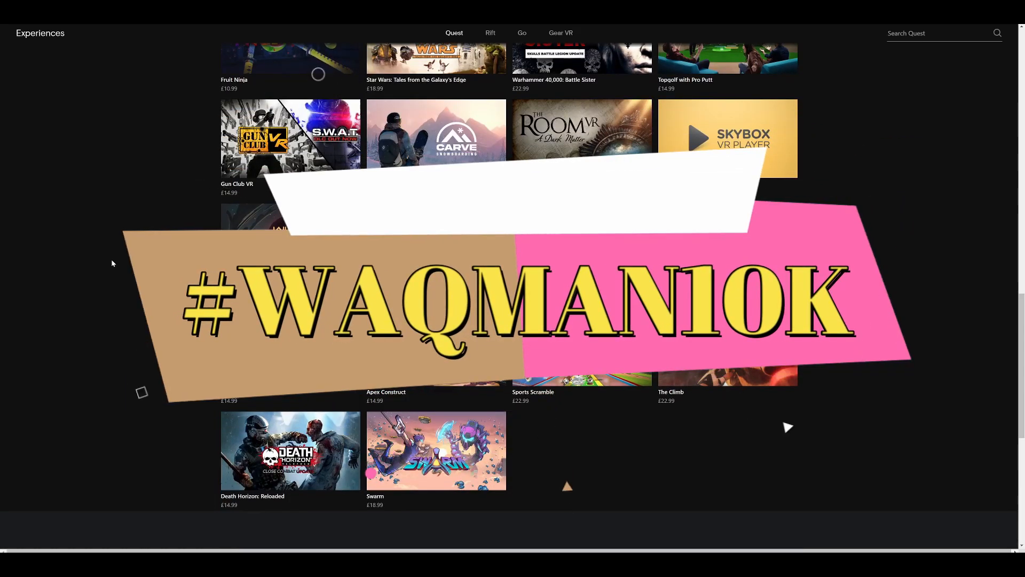